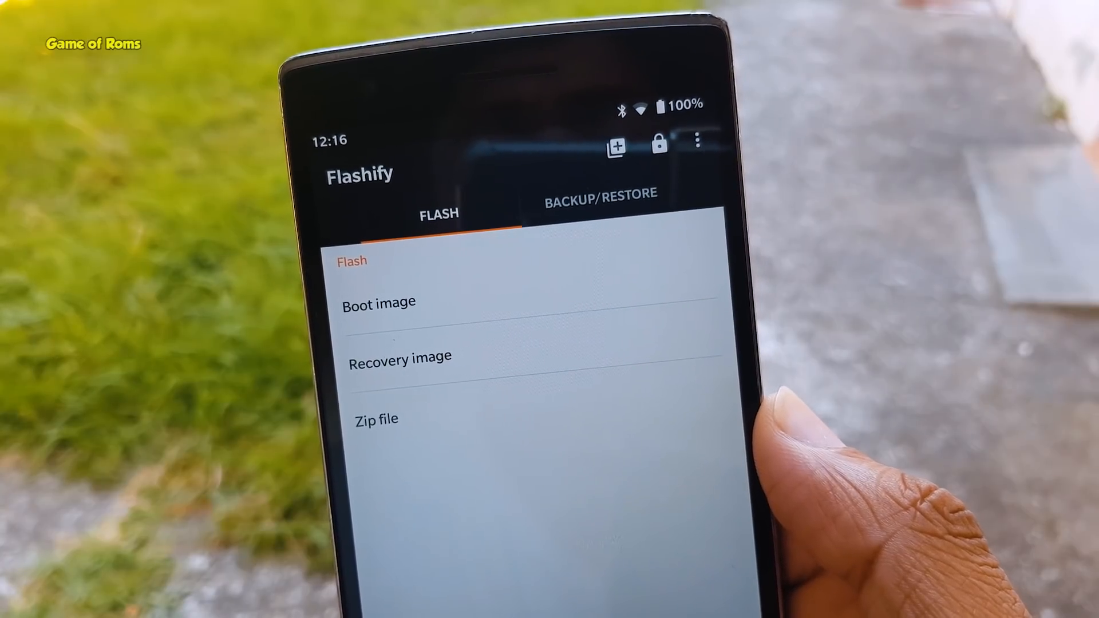
- View and dismiss Flashify's boot image flash options, then open CF.lumen's master filter choices
left_click(599, 193)
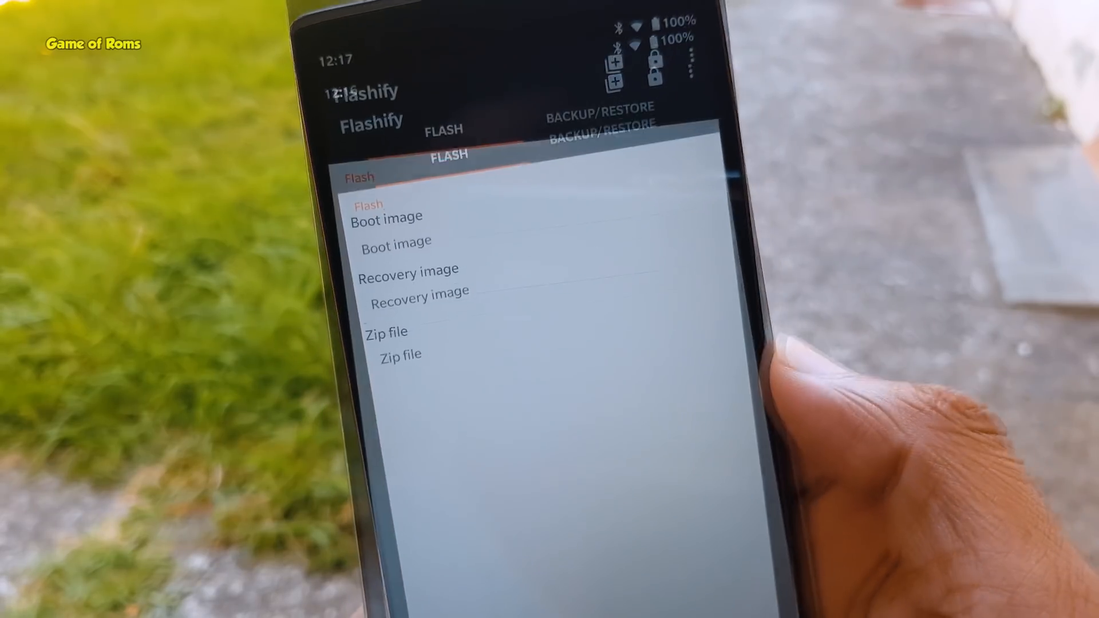
left_click(386, 227)
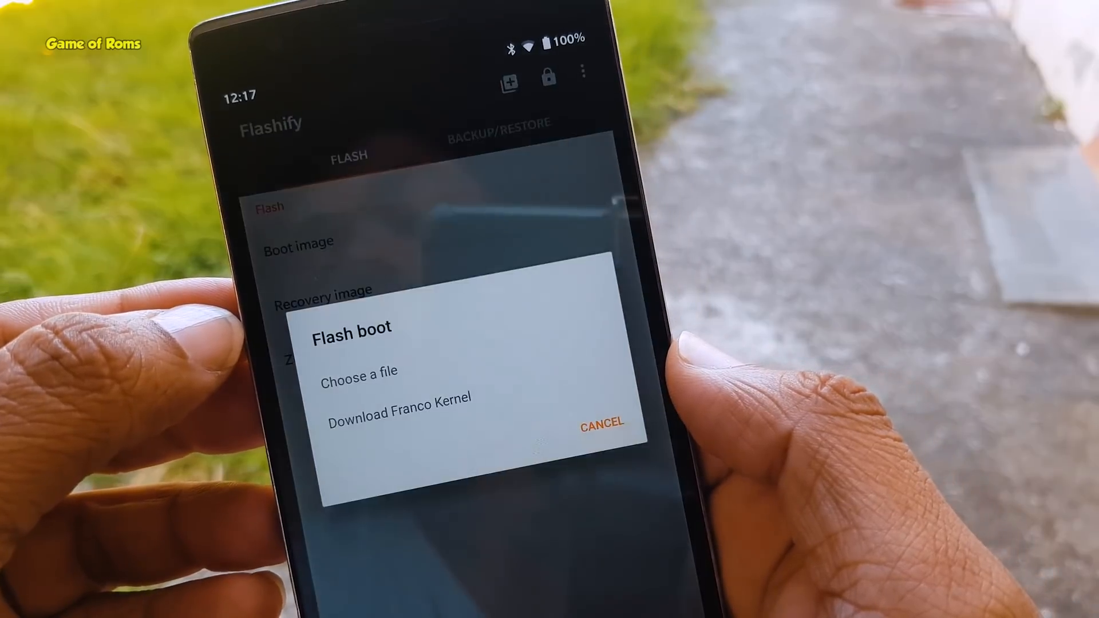
left_click(601, 424)
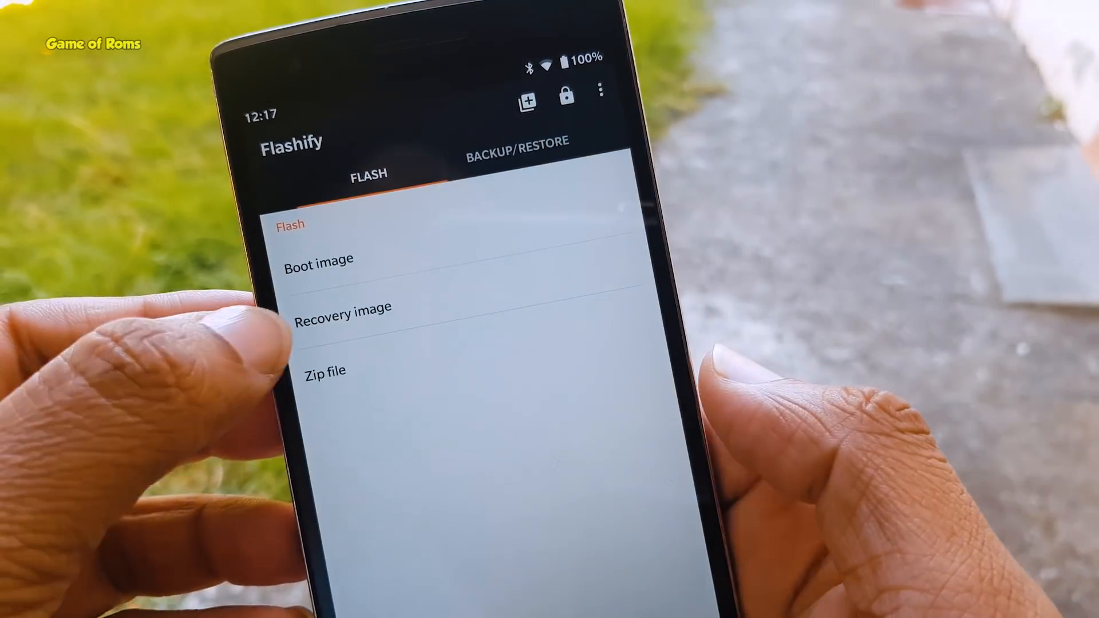
left_click(343, 315)
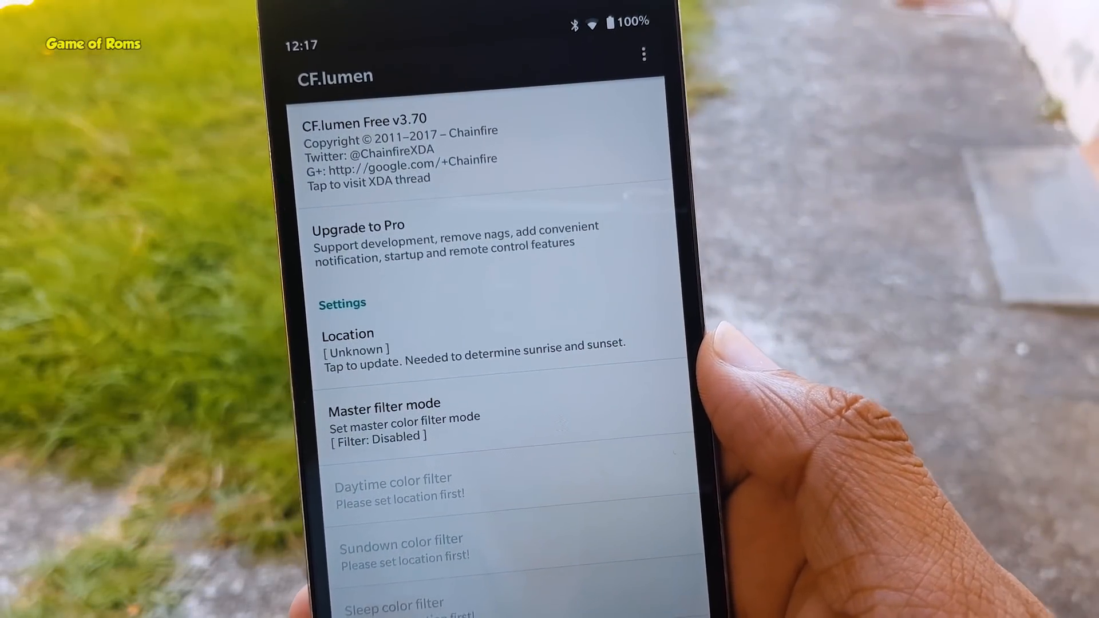
left_click(402, 418)
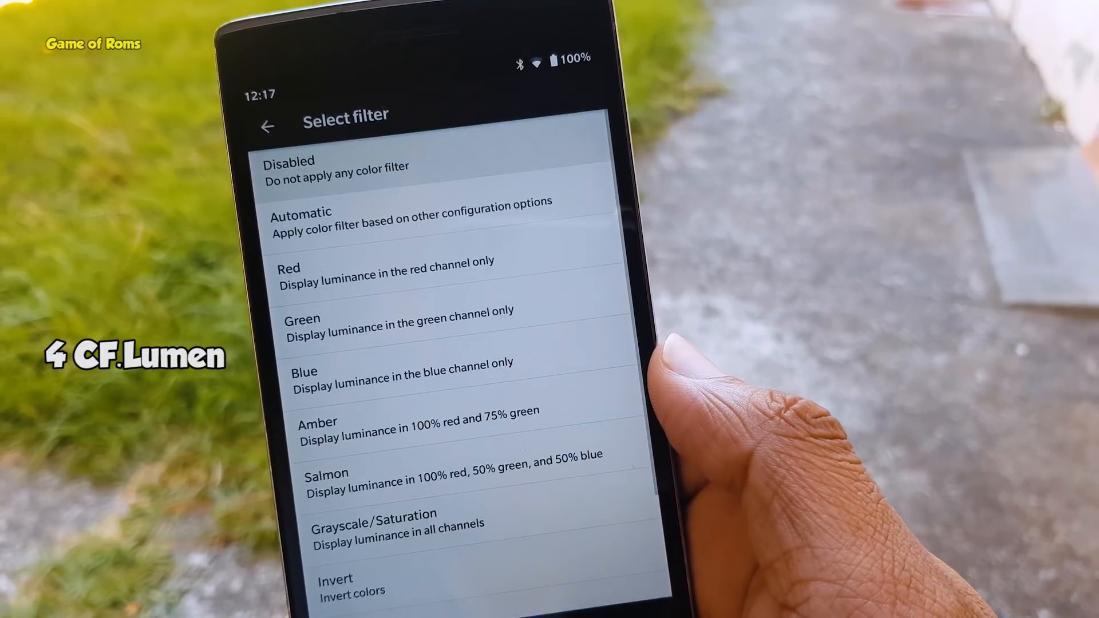